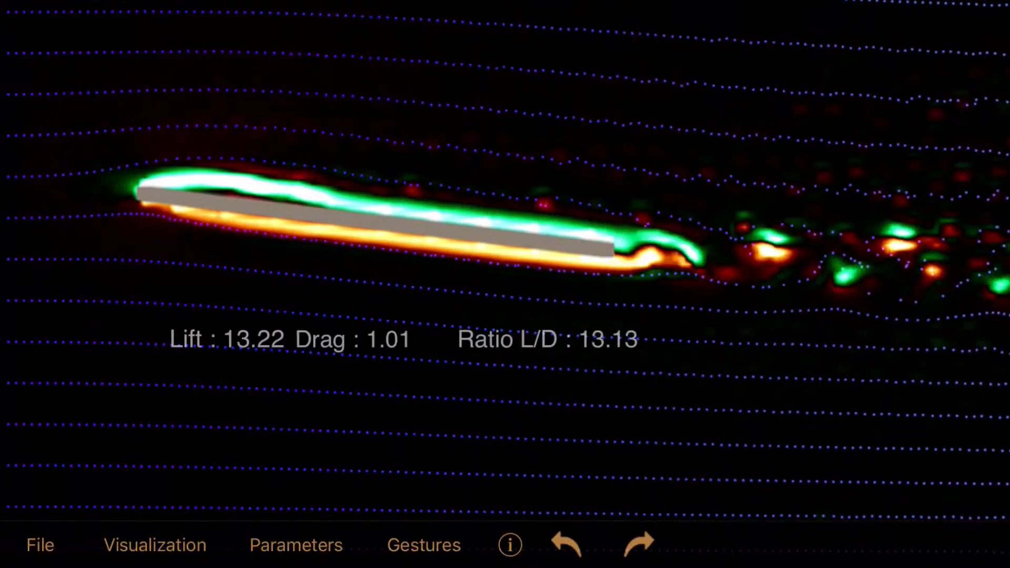
Raise the airflow speed slightly in the simulation Parameters panel
{"action": "left_click", "coordinate": [295, 544]}
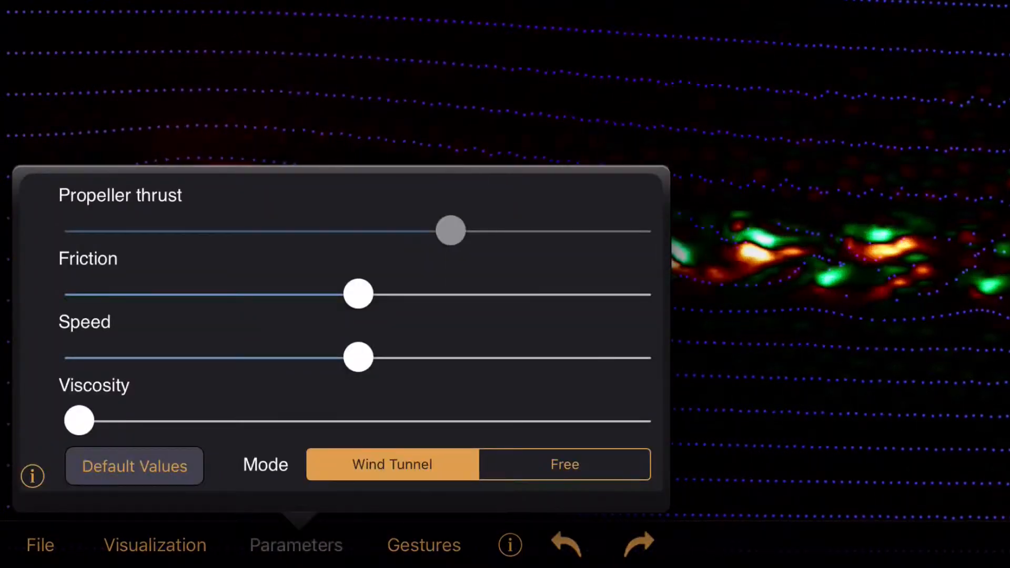
{"action": "left_click_drag", "start_coordinate": [358, 358], "coordinate": [374, 358]}
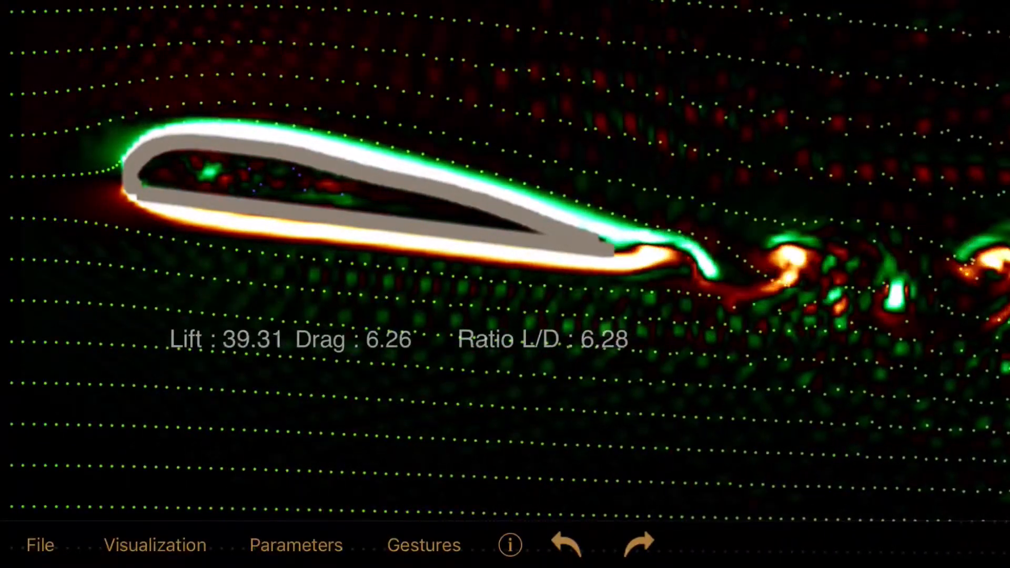
Lower the airflow speed to the midpoint, giving Lift 29.17, Drag 3.74, L/D 7.80
{"action": "left_click", "coordinate": [295, 545]}
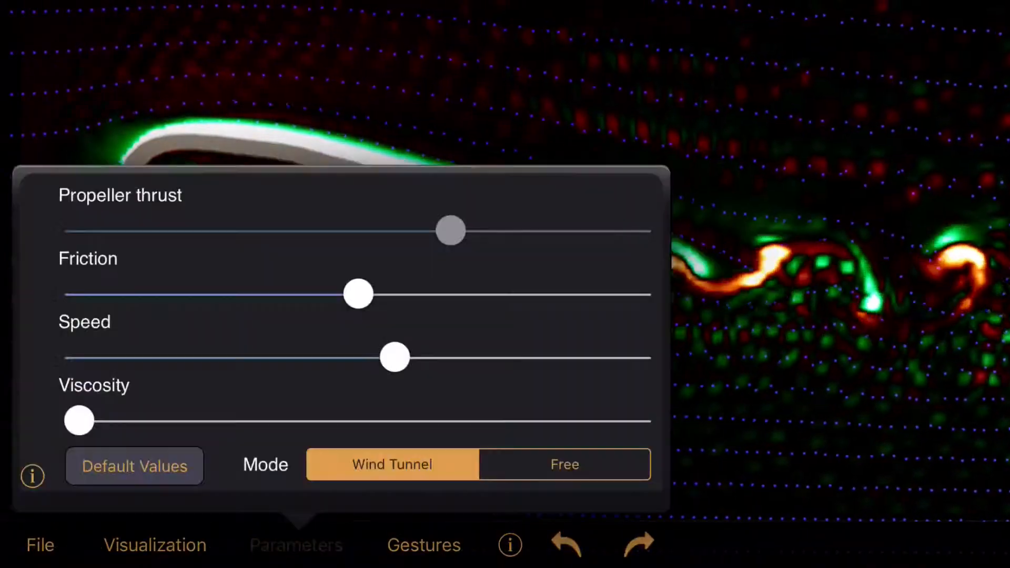
{"action": "left_click_drag", "start_coordinate": [394, 358], "coordinate": [373, 358]}
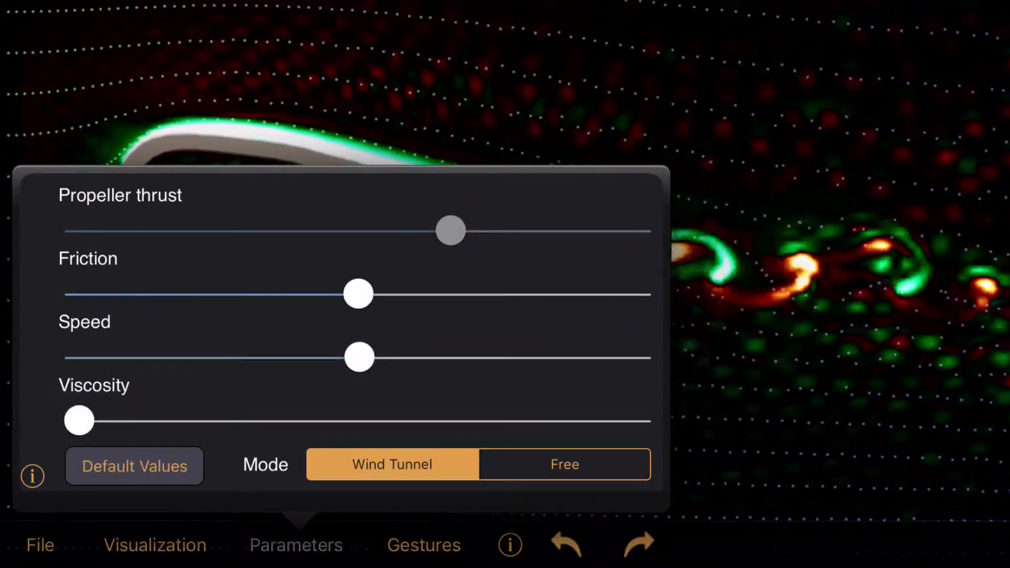
{"action": "left_click", "coordinate": [296, 544]}
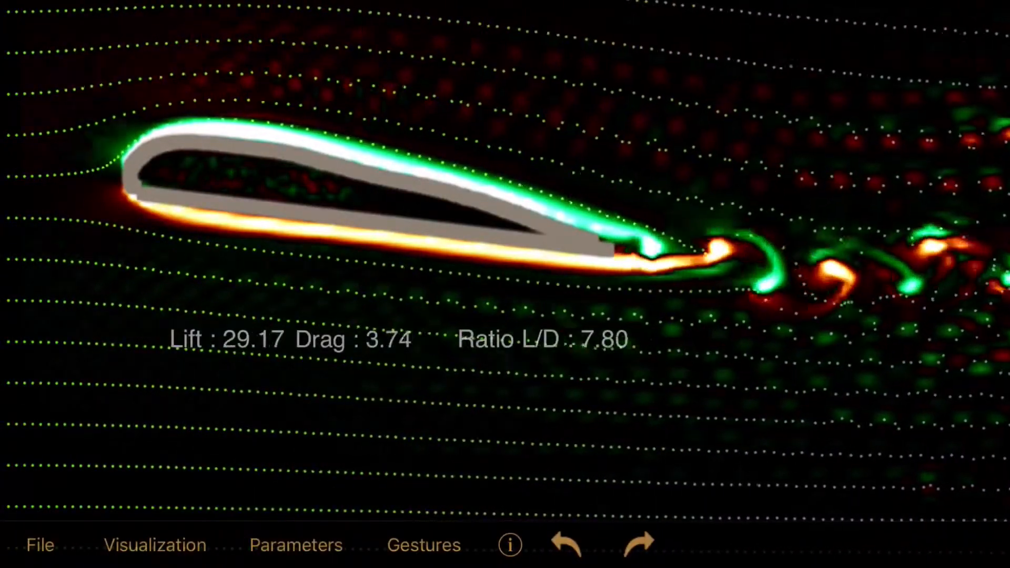